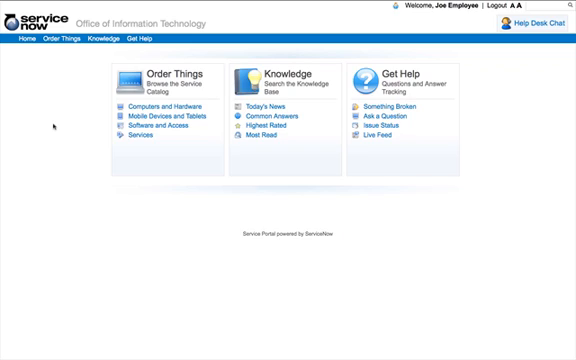
{"action": "mouse_move", "coordinate": [290, 76]}
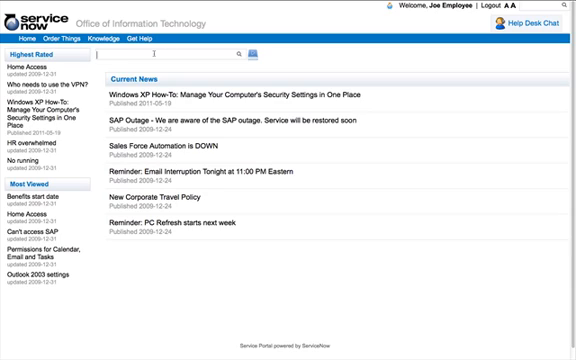
Step: Search the knowledge base for 'email' and open 'How to Set Permissions for Calendar, Email and Tasks'
{"action": "type", "text": "email"}
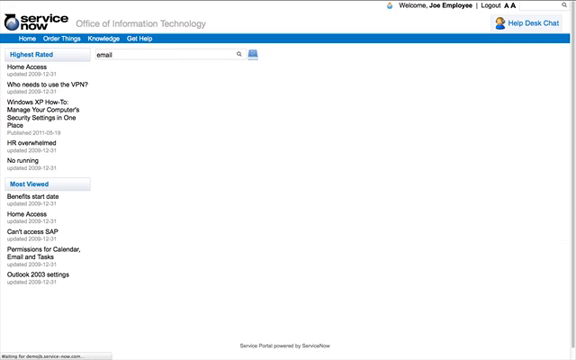
{"action": "left_click", "coordinate": [236, 56]}
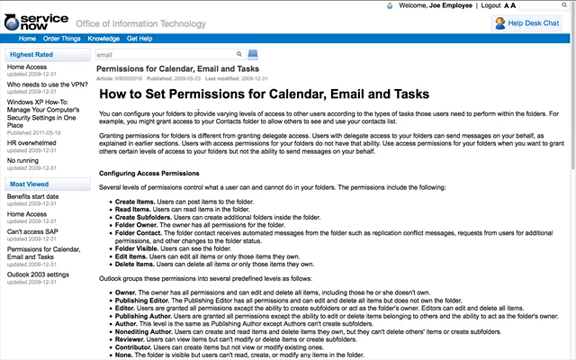
Step: Scroll down through the permissions article to read its content
{"action": "scroll", "scroll_direction": "down", "scroll_amount": 3}
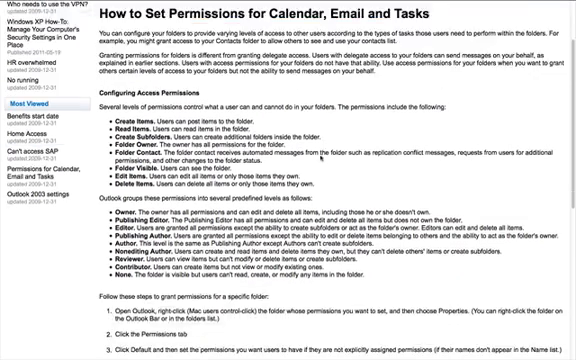
{"action": "scroll", "scroll_direction": "down", "scroll_amount": 3}
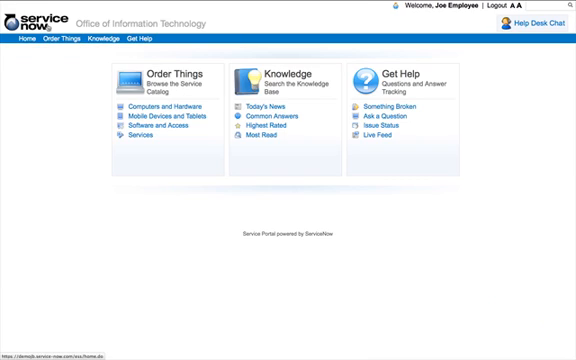
{"action": "mouse_move", "coordinate": [314, 156]}
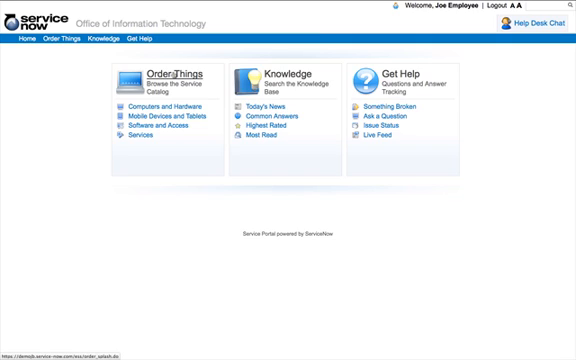
Step: Open Order Things to see the catalog of laptops, phones and desktops
{"action": "left_click", "coordinate": [178, 72]}
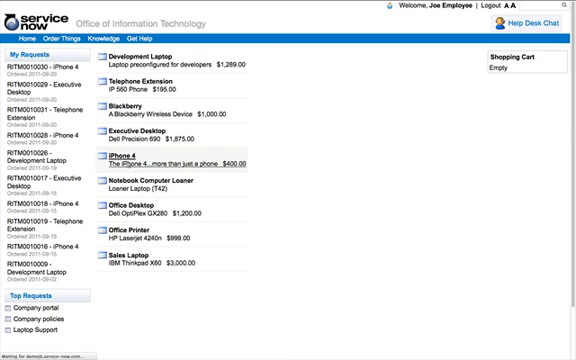
Step: Open the iPhone 4 catalog item showing its $400.00 price and order options
{"action": "left_click", "coordinate": [126, 160]}
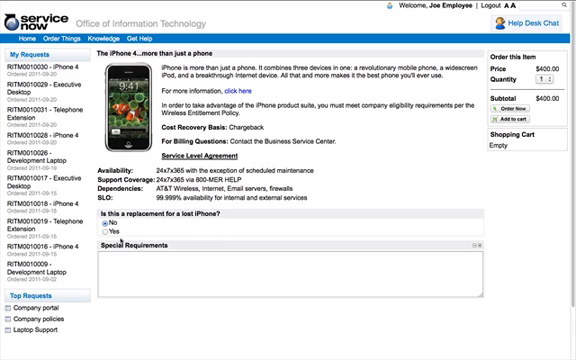
Step: Enter 'jkdhasdjkl' as special requirements for the iPhone 4 order
{"action": "left_click", "coordinate": [100, 226]}
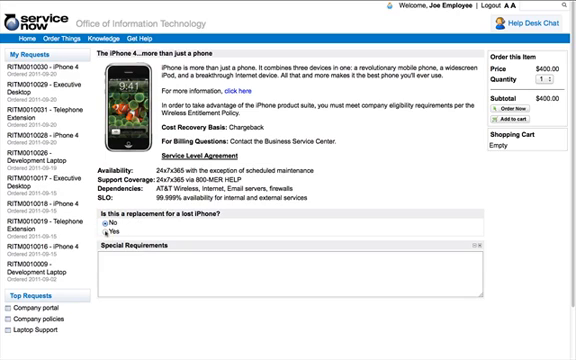
{"action": "left_click", "coordinate": [96, 228]}
{"action": "type", "text": "dsjkhfhdasjkfhdjsakfhjkasdfhjaksdfh"}
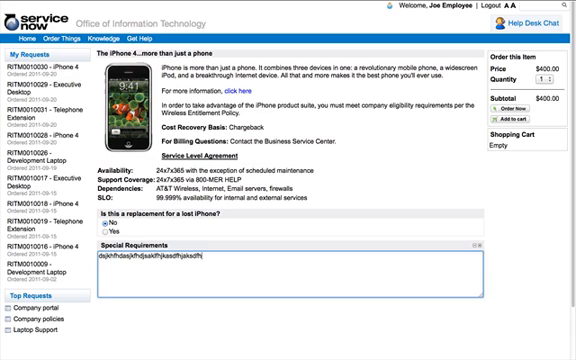
{"action": "type", "text": "jkdhasdjkl"}
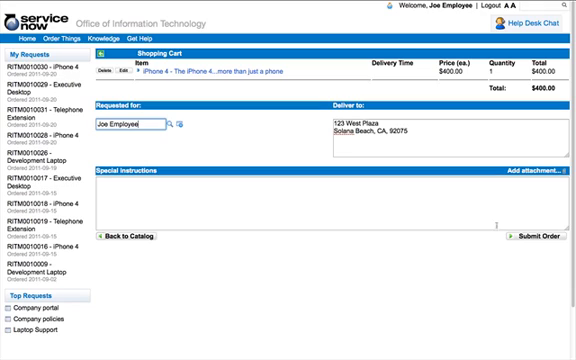
Step: Submit the iPhone 4 order, producing a request number and estimated delivery date
{"action": "left_click", "coordinate": [534, 240]}
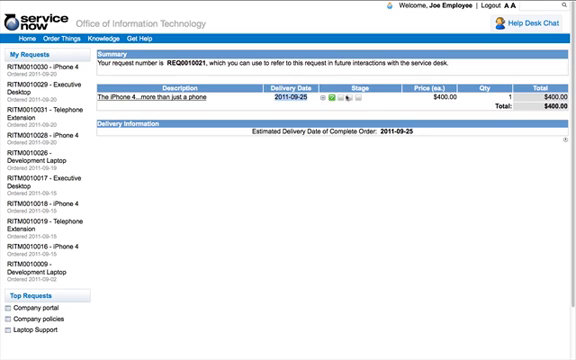
{"action": "mouse_move", "coordinate": [348, 104]}
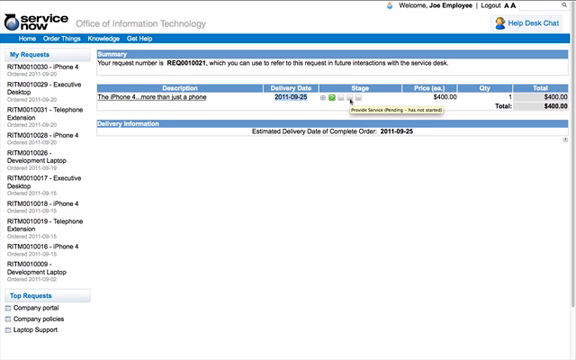
{"action": "mouse_move", "coordinate": [352, 100]}
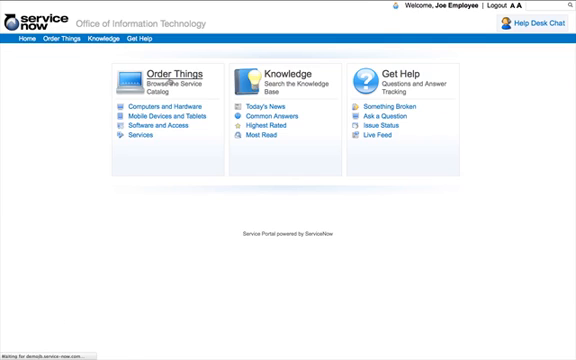
Step: Open the Development Laptop item from the Computers and Hardware category
{"action": "left_click", "coordinate": [66, 40]}
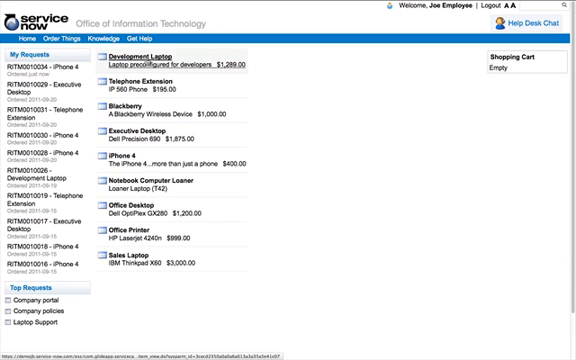
{"action": "left_click", "coordinate": [148, 58]}
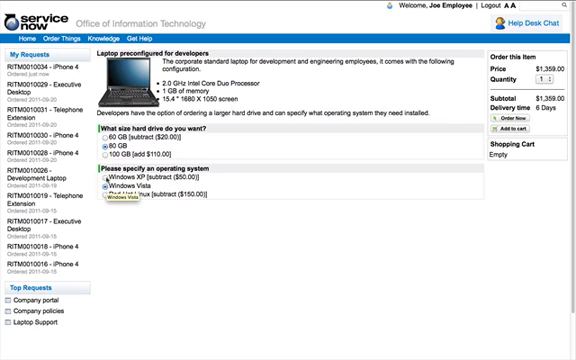
Step: Choose a larger hard drive and a different operating system for the laptop
{"action": "left_click", "coordinate": [100, 136]}
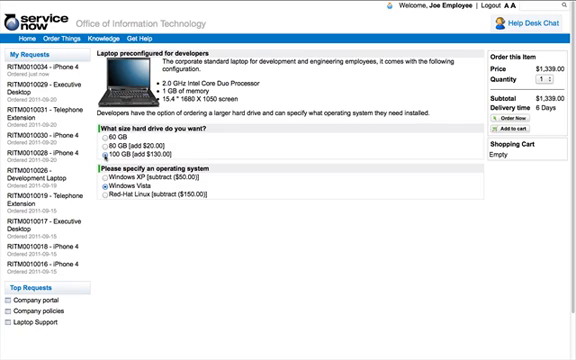
{"action": "left_click", "coordinate": [98, 144]}
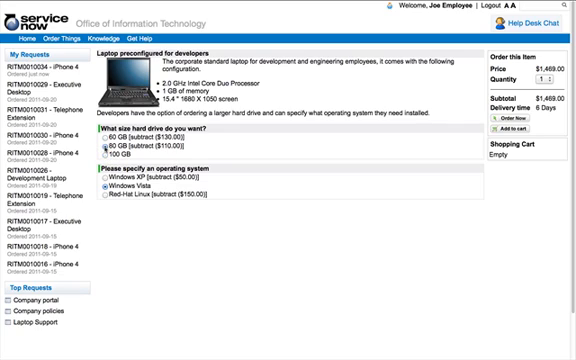
{"action": "left_click", "coordinate": [100, 144]}
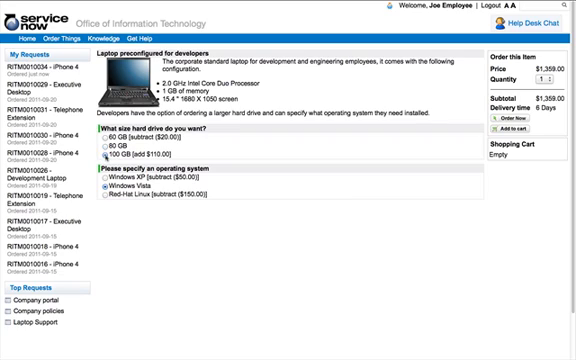
{"action": "left_click", "coordinate": [102, 136]}
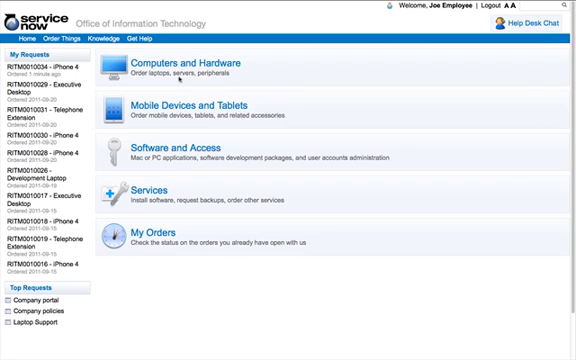
{"action": "mouse_move", "coordinate": [148, 192]}
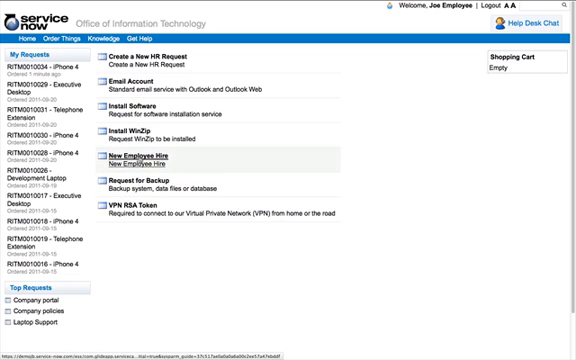
Step: Open the New Employee Hire order guide from the Services category
{"action": "left_click", "coordinate": [136, 156]}
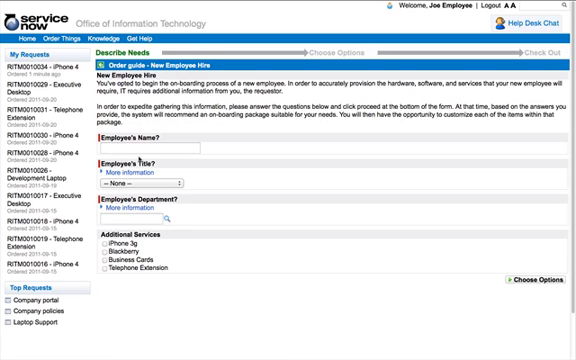
{"action": "left_click", "coordinate": [150, 148]}
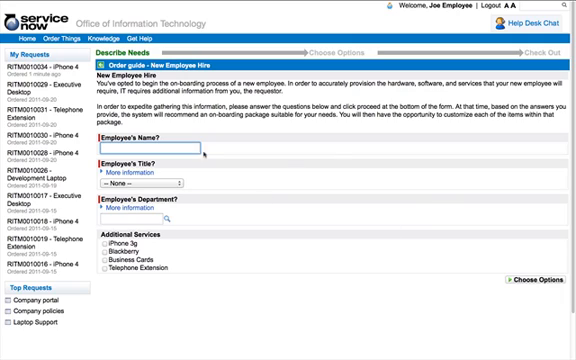
{"action": "type", "text": "Jef"}
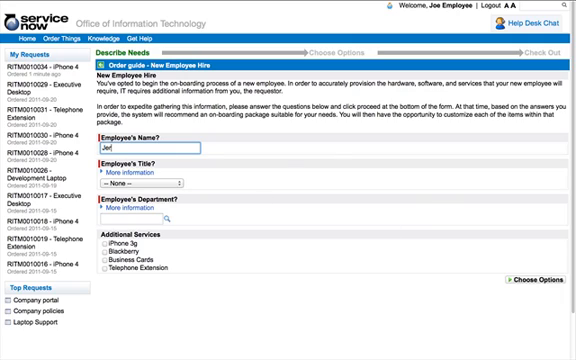
{"action": "type", "text": "Jerrod Bennett"}
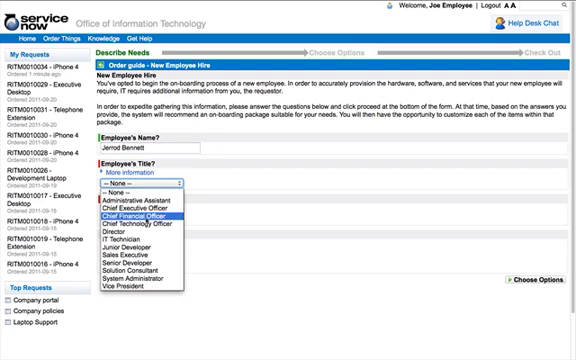
{"action": "left_click", "coordinate": [160, 220]}
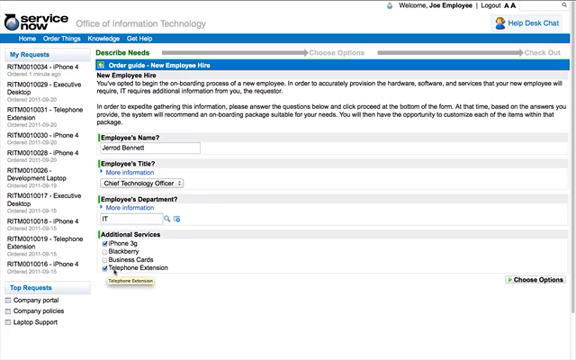
{"action": "mouse_move", "coordinate": [196, 298]}
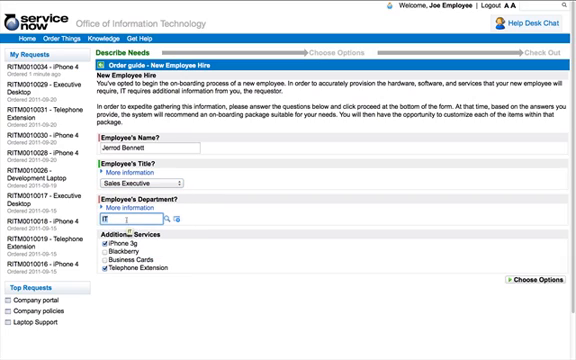
{"action": "type", "text": "Sales"}
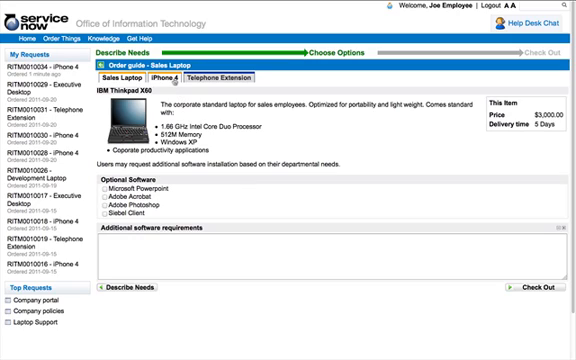
Step: Review the iPhone 4 and telephone extension items, then check out the $3,580.00 new hire order
{"action": "left_click", "coordinate": [160, 80]}
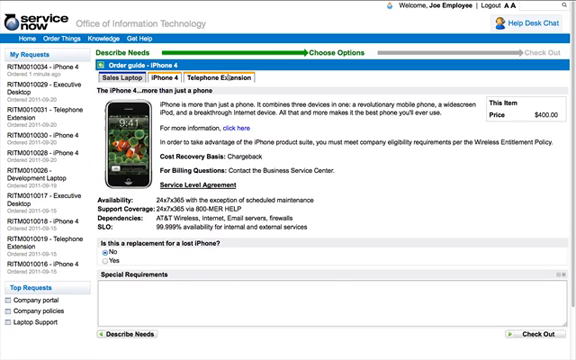
{"action": "left_click", "coordinate": [216, 80]}
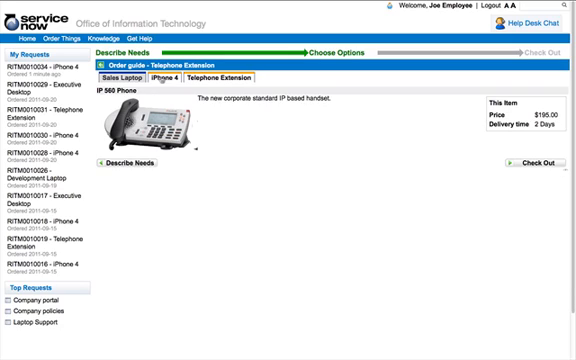
{"action": "left_click", "coordinate": [112, 78]}
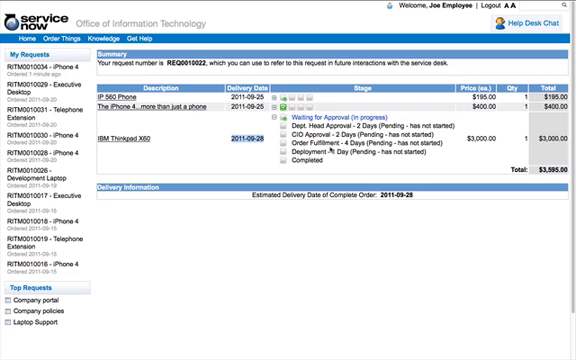
Step: Return to the portal home and go to Get Help for support options
{"action": "left_click", "coordinate": [22, 36]}
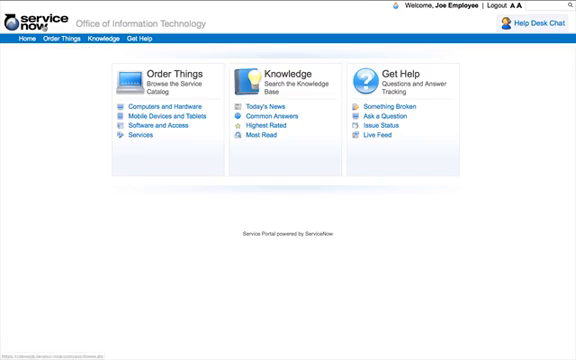
{"action": "mouse_move", "coordinate": [284, 206]}
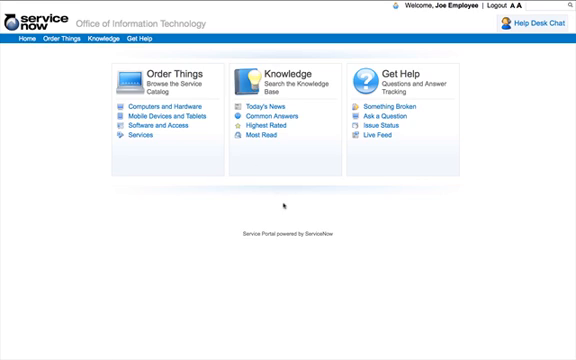
{"action": "mouse_move", "coordinate": [150, 148]}
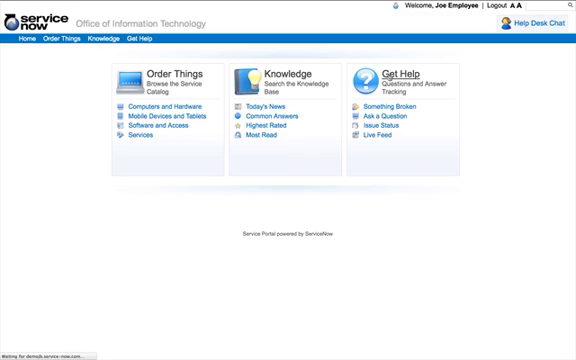
{"action": "left_click", "coordinate": [144, 30]}
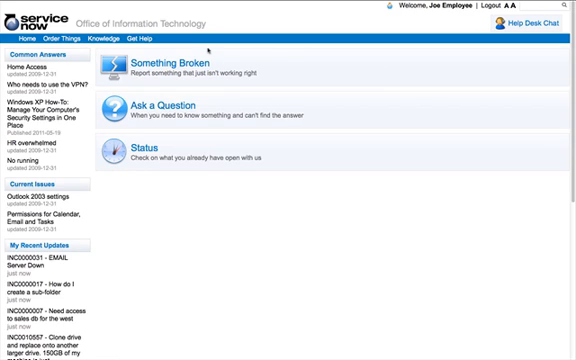
{"action": "mouse_move", "coordinate": [164, 104]}
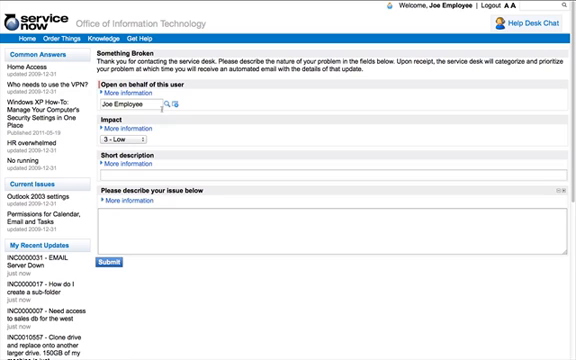
Step: Set the Something Broken report's Impact to Medium
{"action": "left_click", "coordinate": [120, 144]}
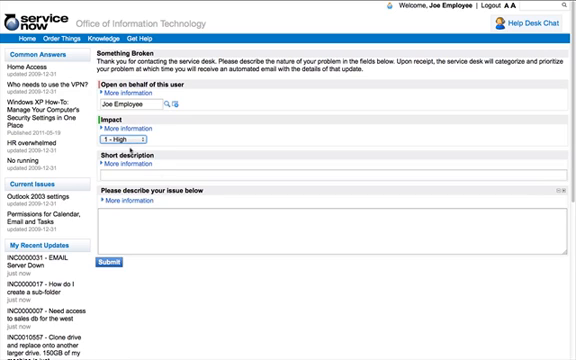
{"action": "left_click", "coordinate": [330, 178]}
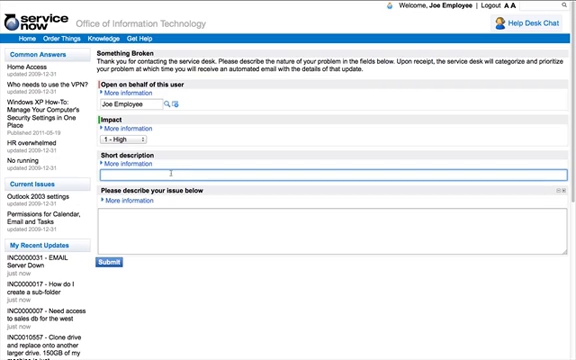
{"action": "left_click", "coordinate": [130, 146]}
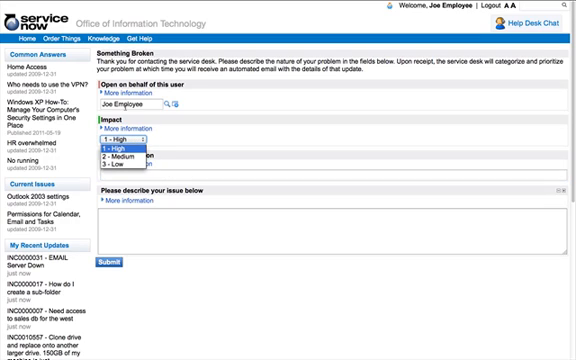
{"action": "left_click", "coordinate": [130, 150]}
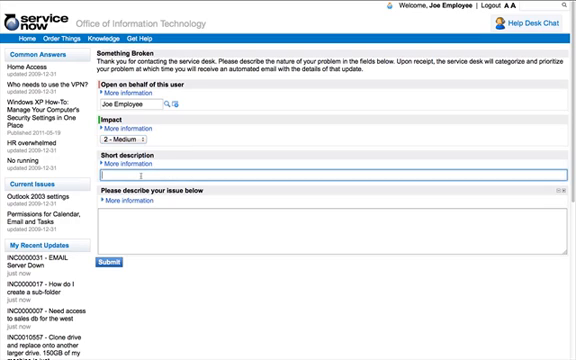
Step: Enter the short description 'SAP financials down on floor 4' and move to the detailed description
{"action": "type", "text": "SAP financials is"}
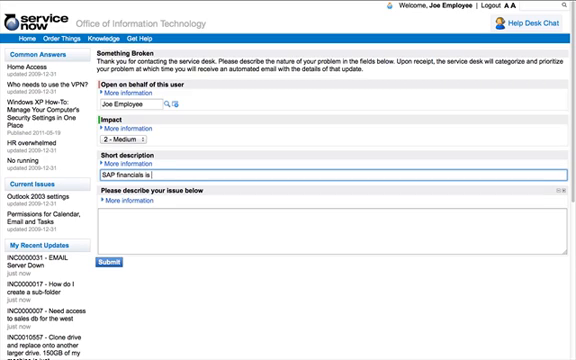
{"action": "type", "text": "down on floor 4!"}
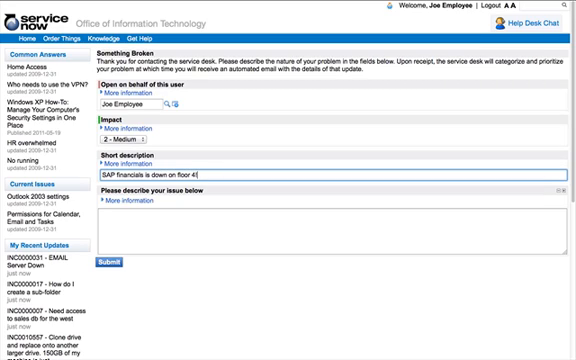
{"action": "left_click", "coordinate": [330, 220]}
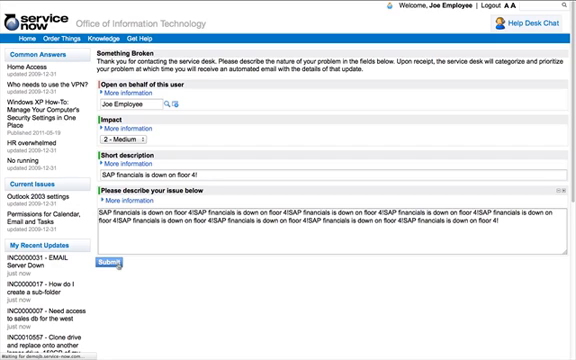
Step: Submit the SAP financials problem report
{"action": "left_click", "coordinate": [100, 268]}
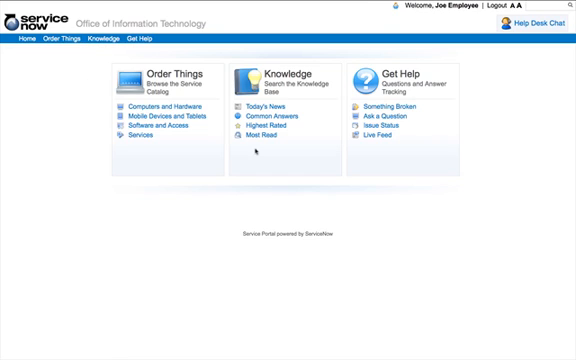
{"action": "mouse_move", "coordinate": [494, 108]}
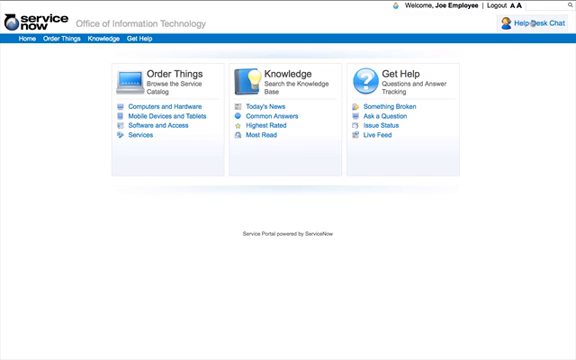
Step: Tell the Help Desk Chat that peoplesoft is not working and show Create Incident from Chat
{"action": "left_click", "coordinate": [530, 22]}
{"action": "type", "text": "peoplesoft not working"}
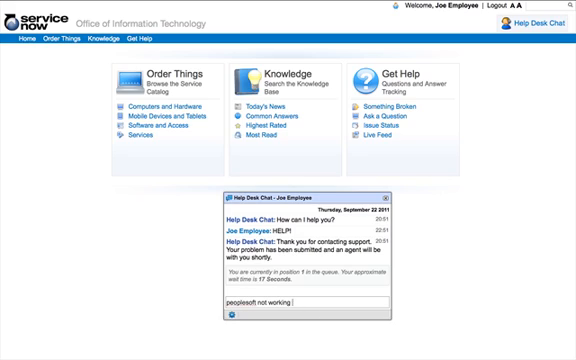
{"action": "type", "text": " again!"}
{"action": "key", "text": "Return"}
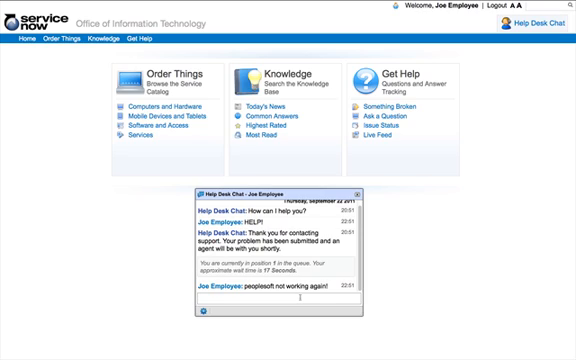
{"action": "type", "text": "hjfd"}
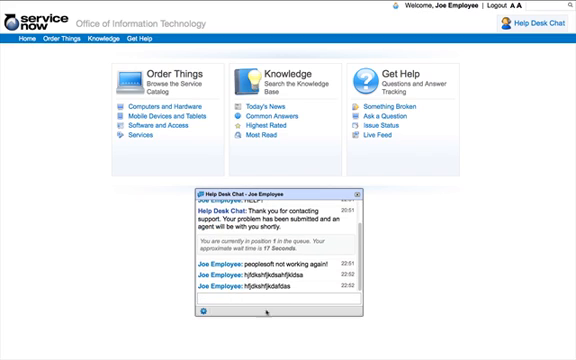
{"action": "left_click", "coordinate": [204, 318]}
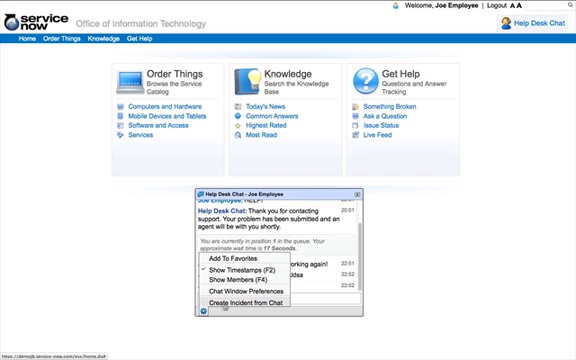